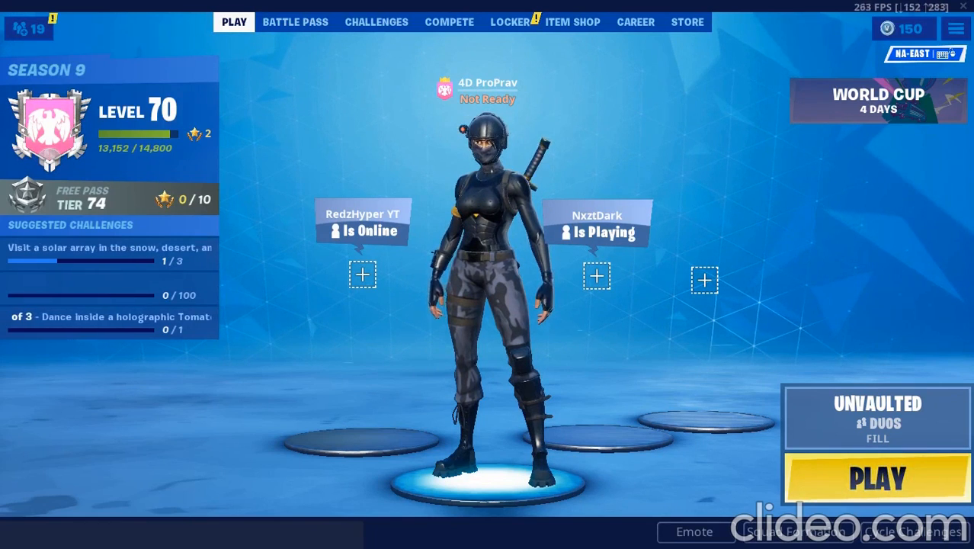
# Step: Exit Fortnite and sign out of the launcher to show the empty Epic Games sign-in form
pyautogui.click(955, 28)
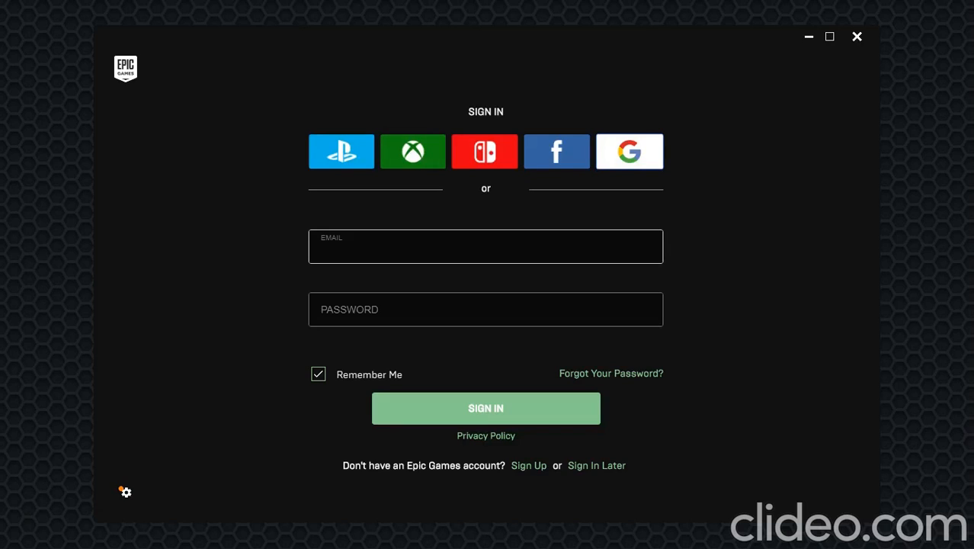
pyautogui.click(485, 246)
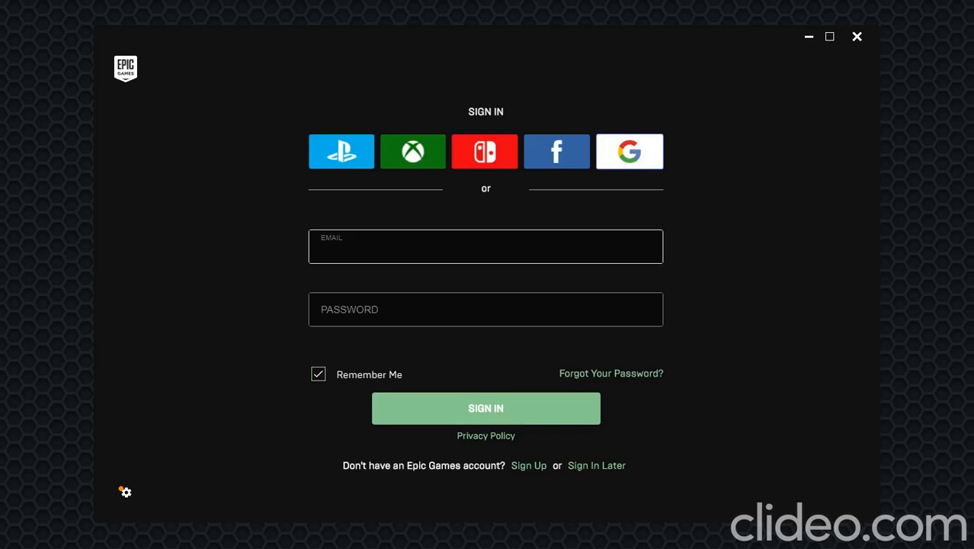
pyautogui.click(486, 246)
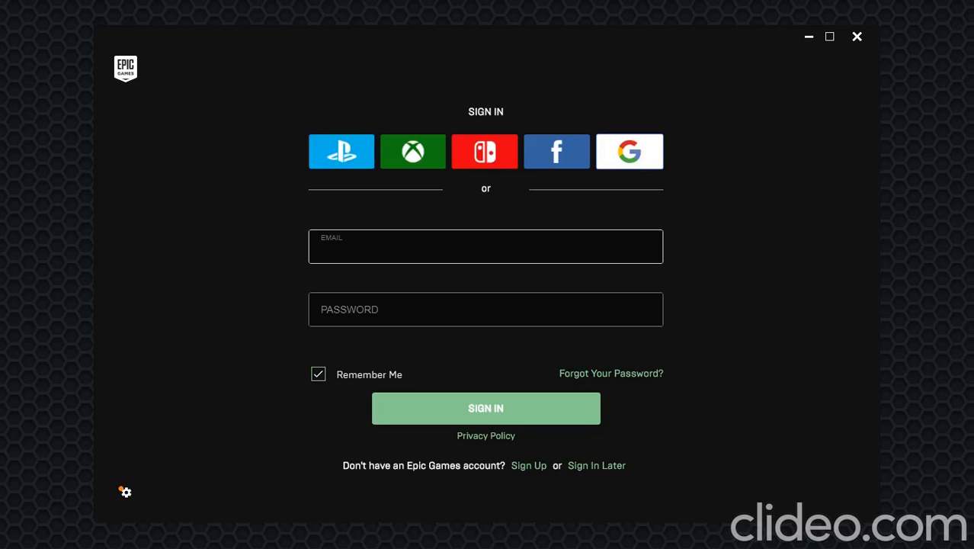
pyautogui.click(485, 252)
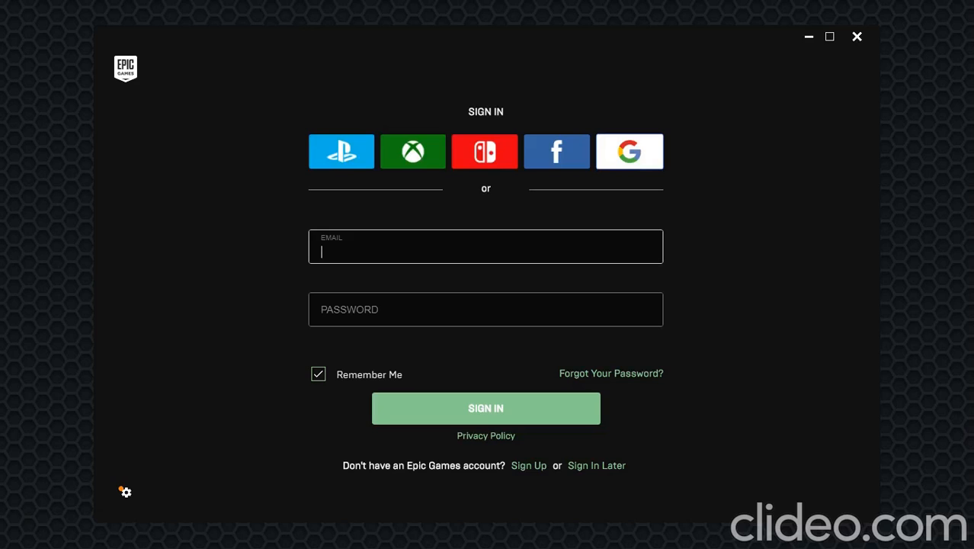